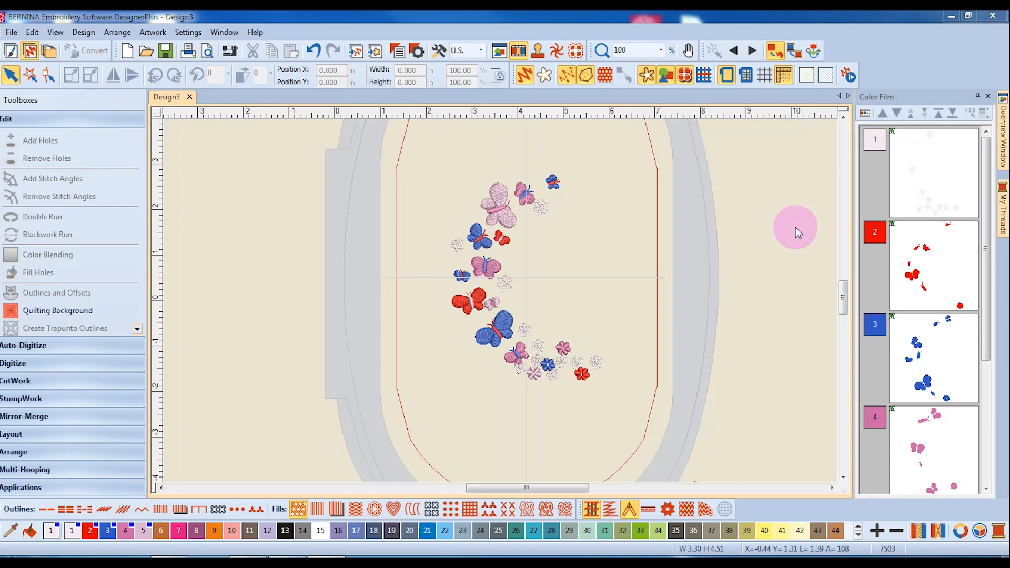
mouse_move(593, 216)
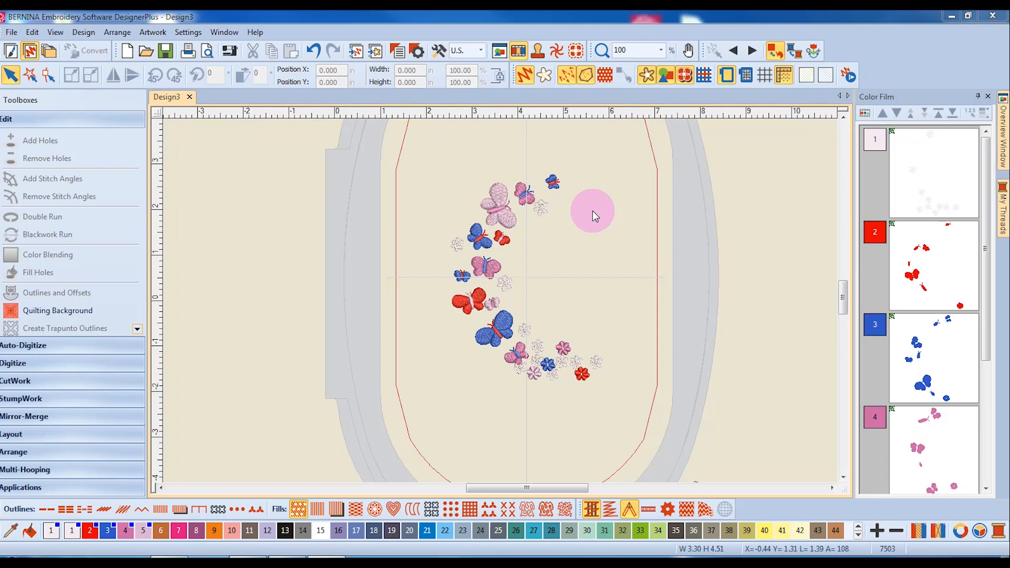
Select the whole butterfly and flower design and open the Arrange toolbox to ungroup it
click(496, 200)
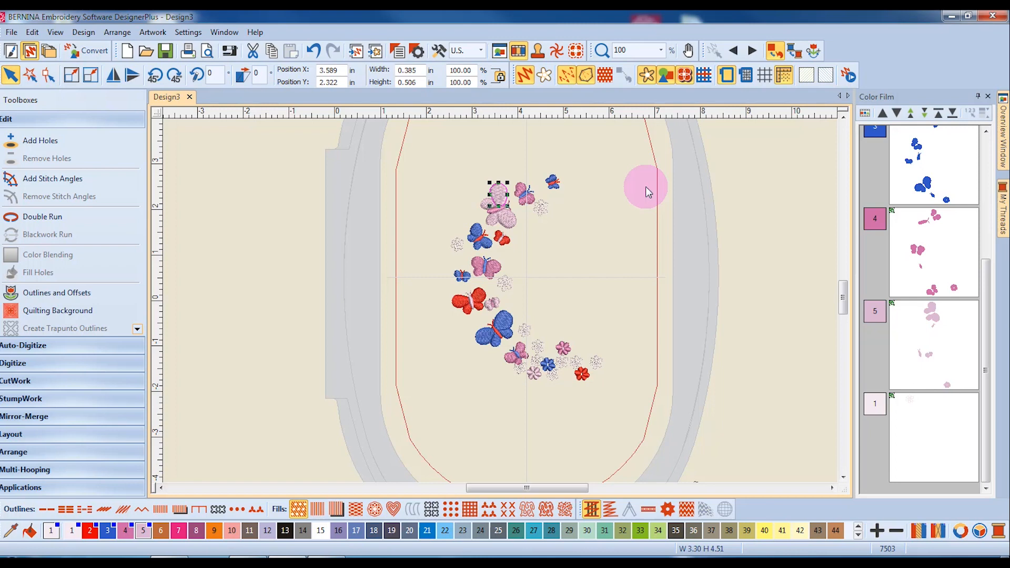
click(634, 193)
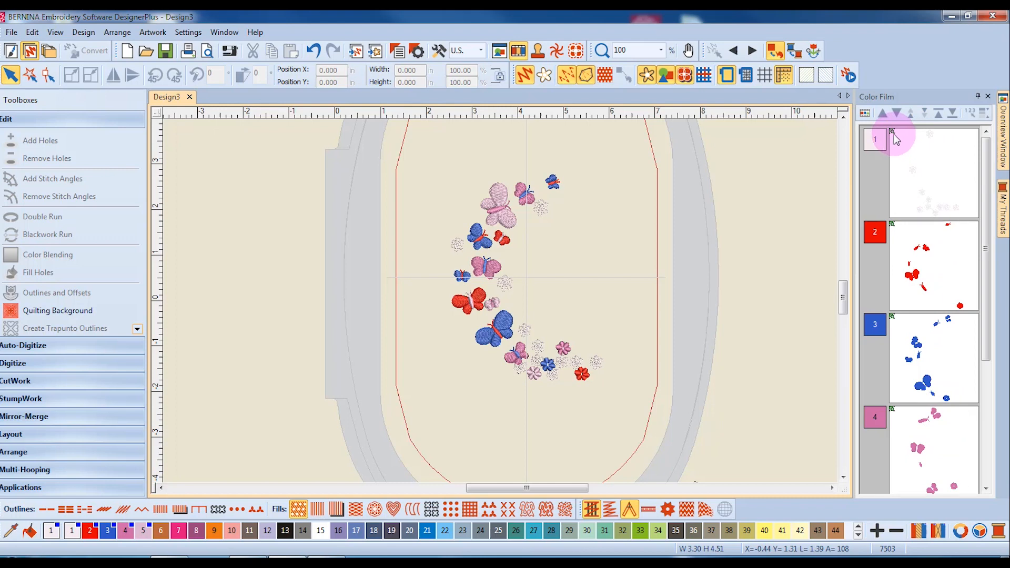
mouse_move(922, 216)
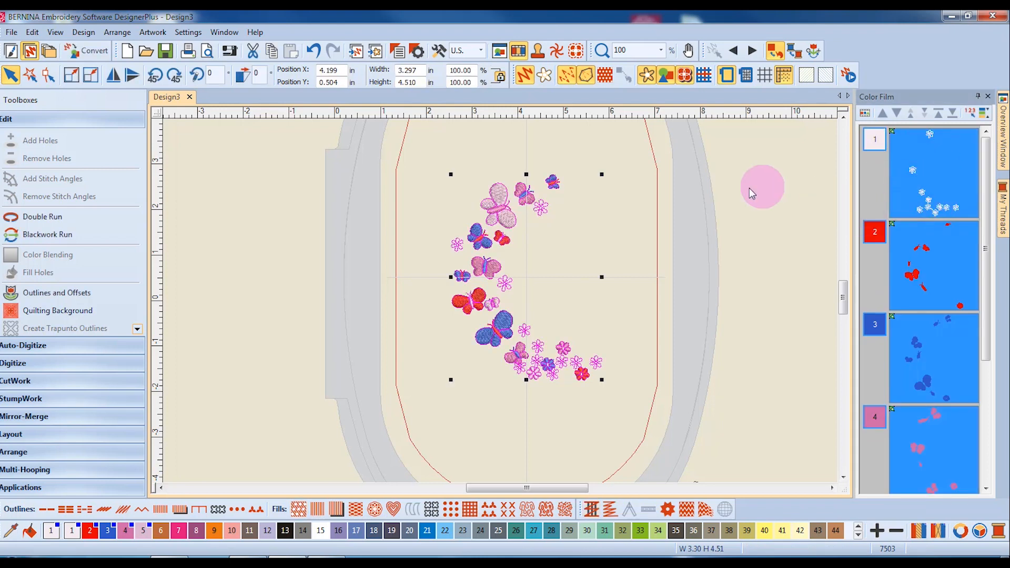
mouse_move(688, 248)
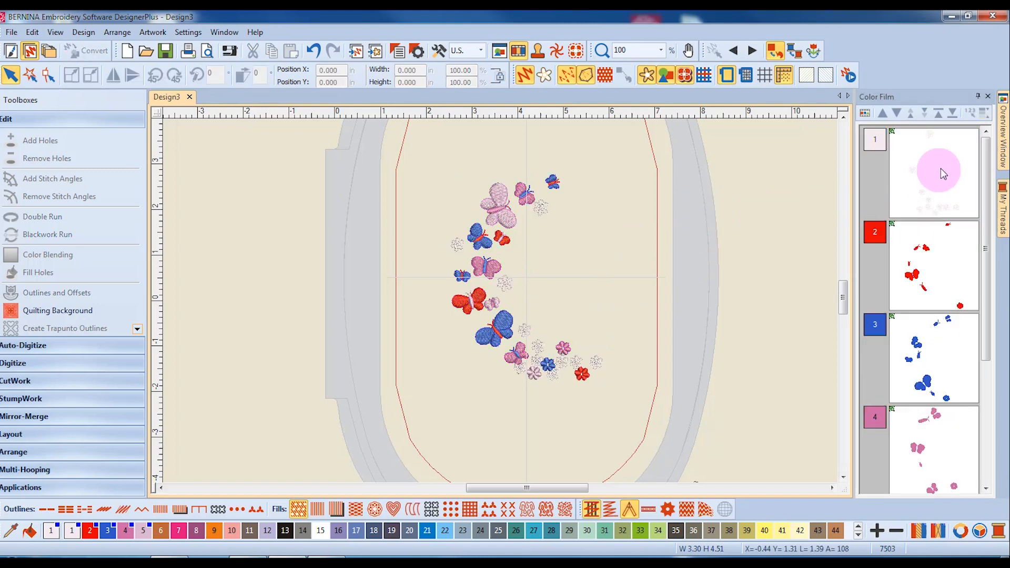
right_click(939, 171)
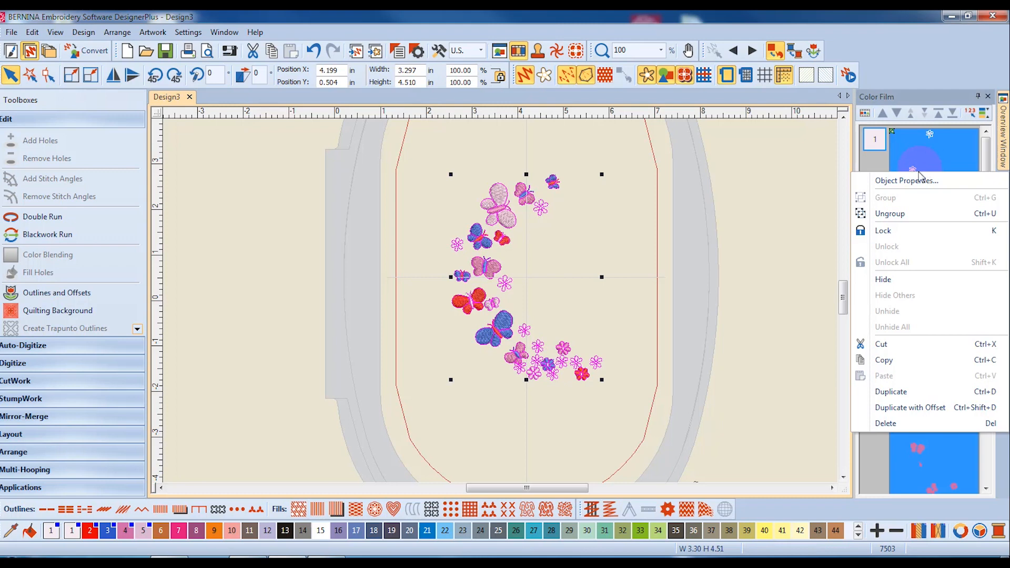
mouse_move(896, 213)
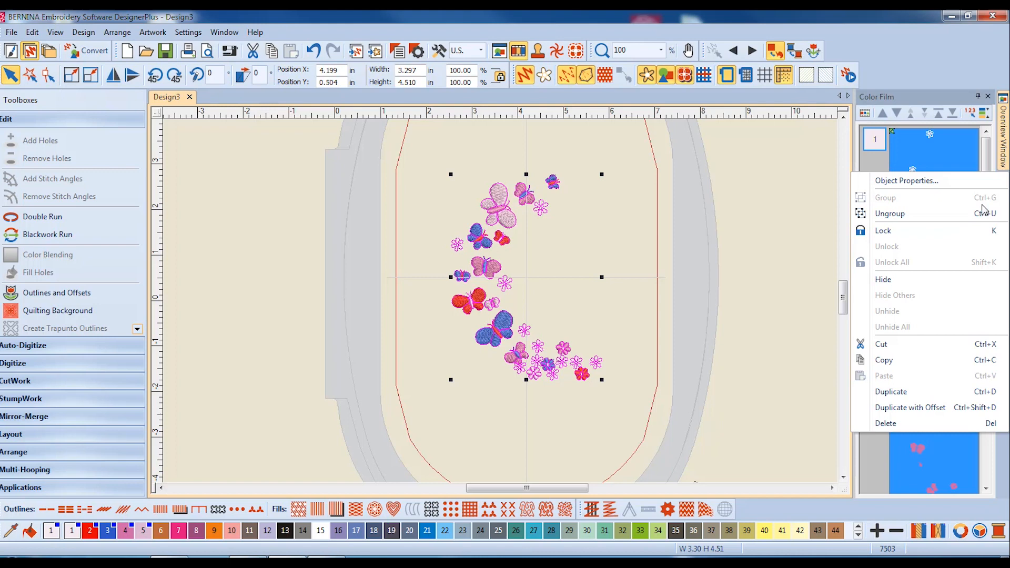
mouse_move(928, 213)
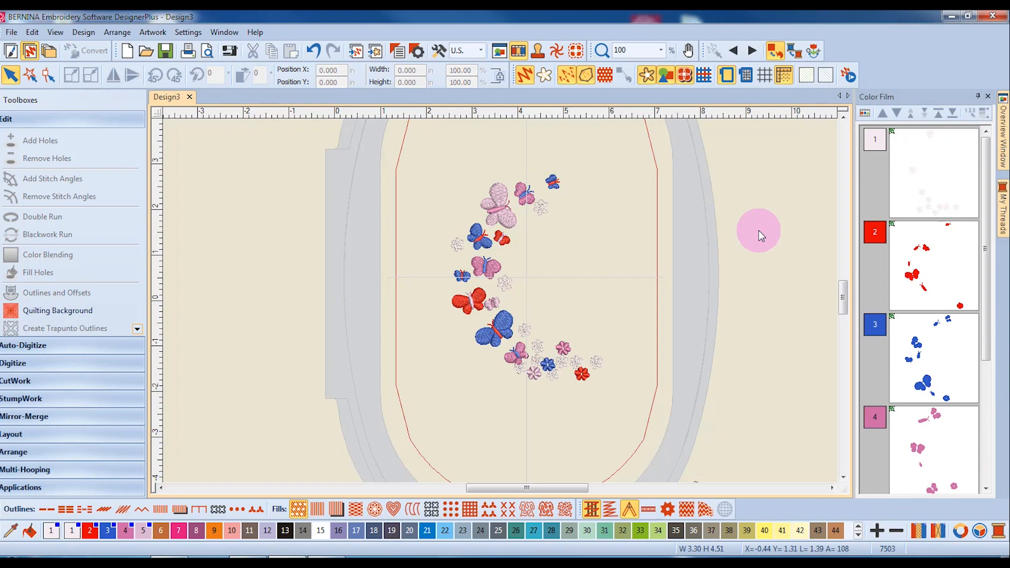
mouse_move(772, 241)
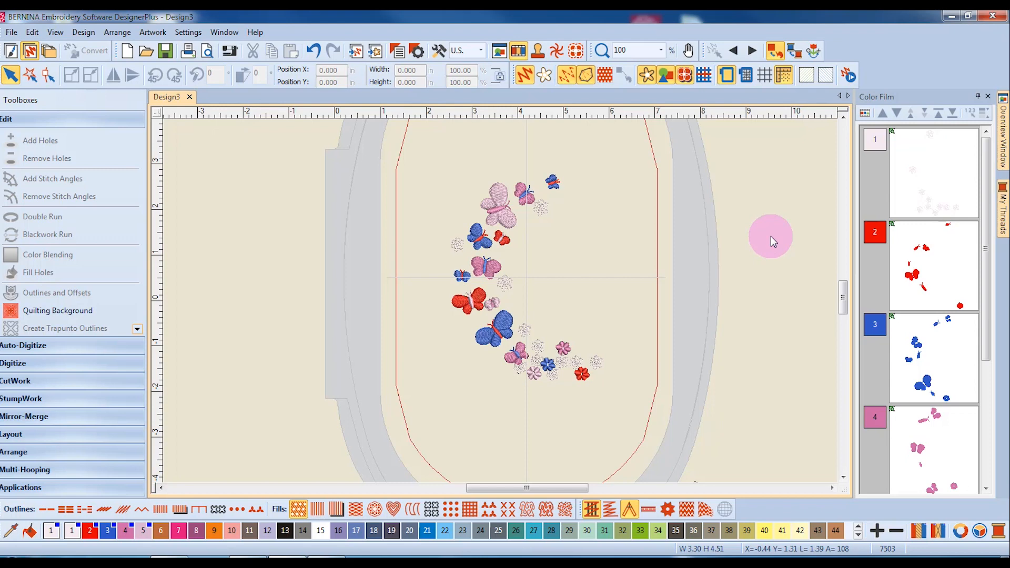
mouse_move(307, 265)
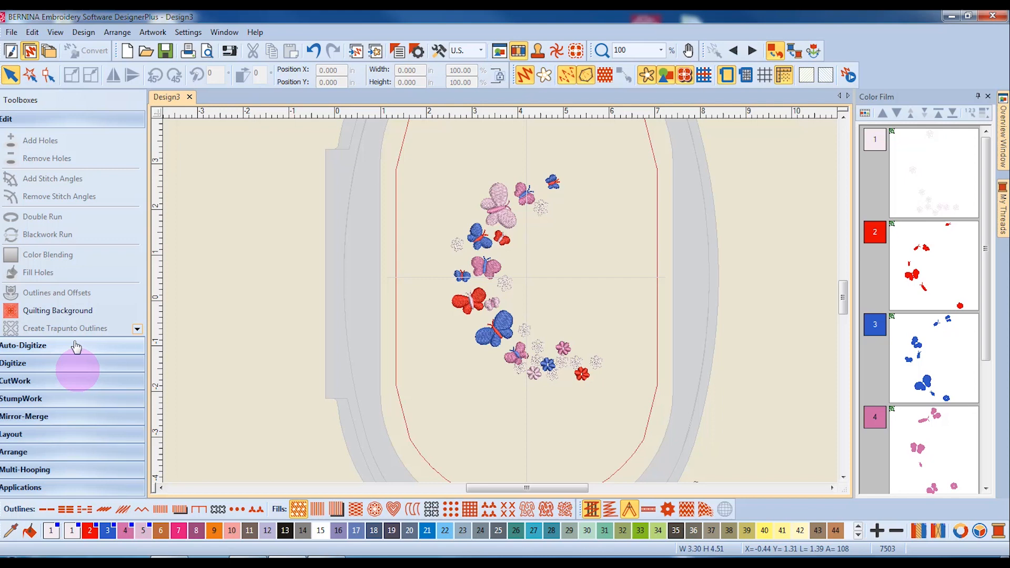
mouse_move(16, 458)
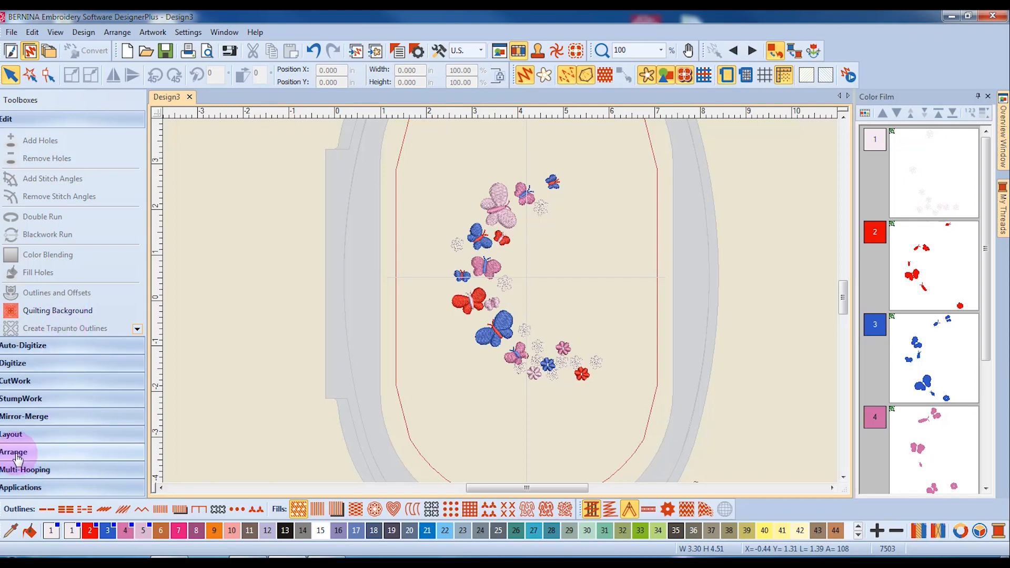
click(14, 452)
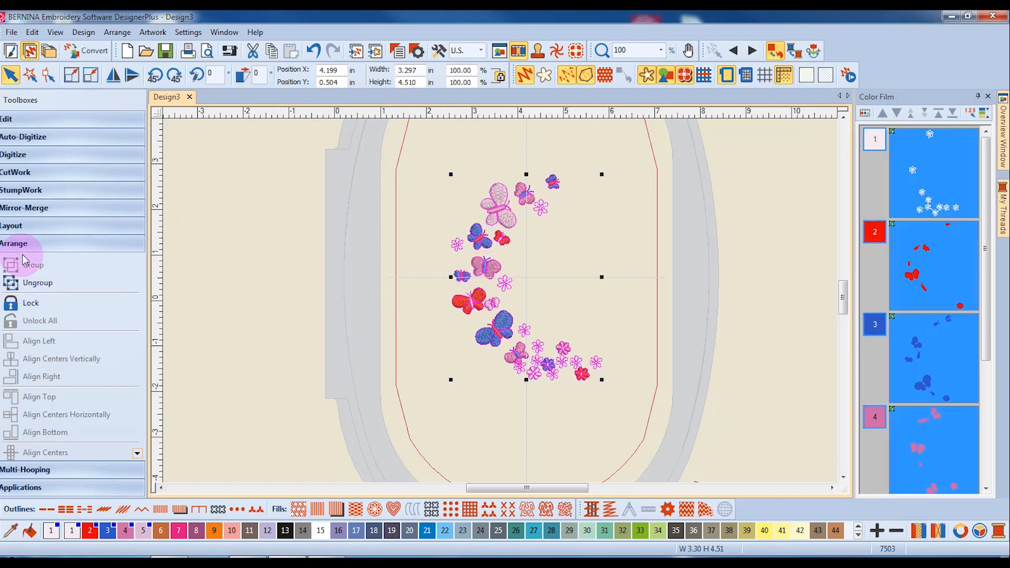
mouse_move(37, 284)
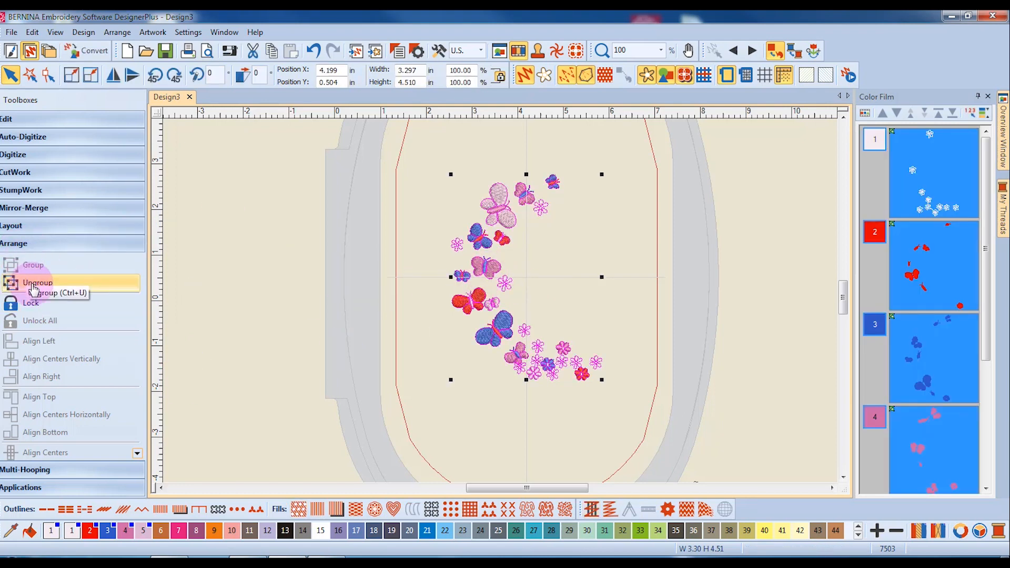
mouse_move(37, 283)
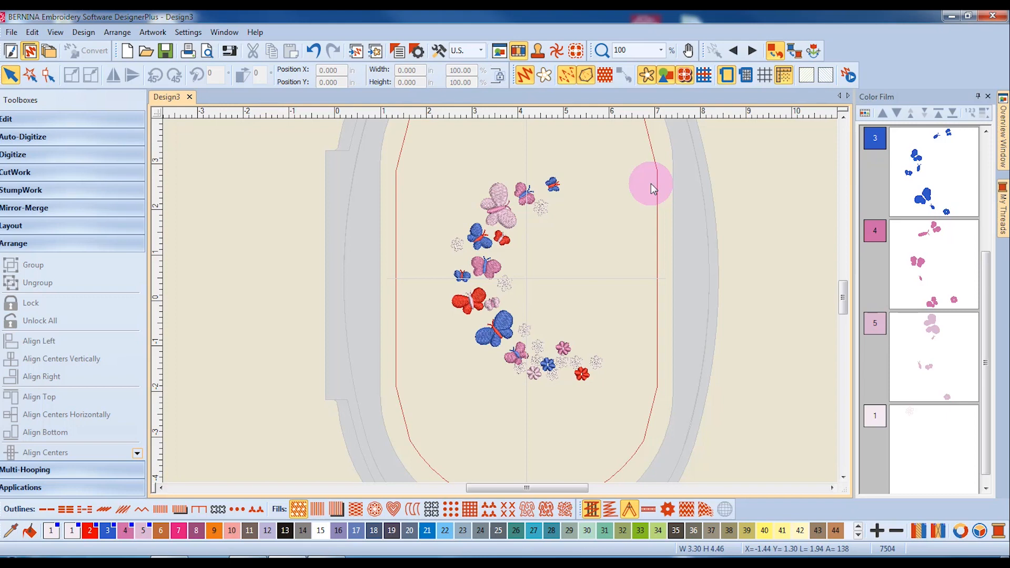
mouse_move(910, 134)
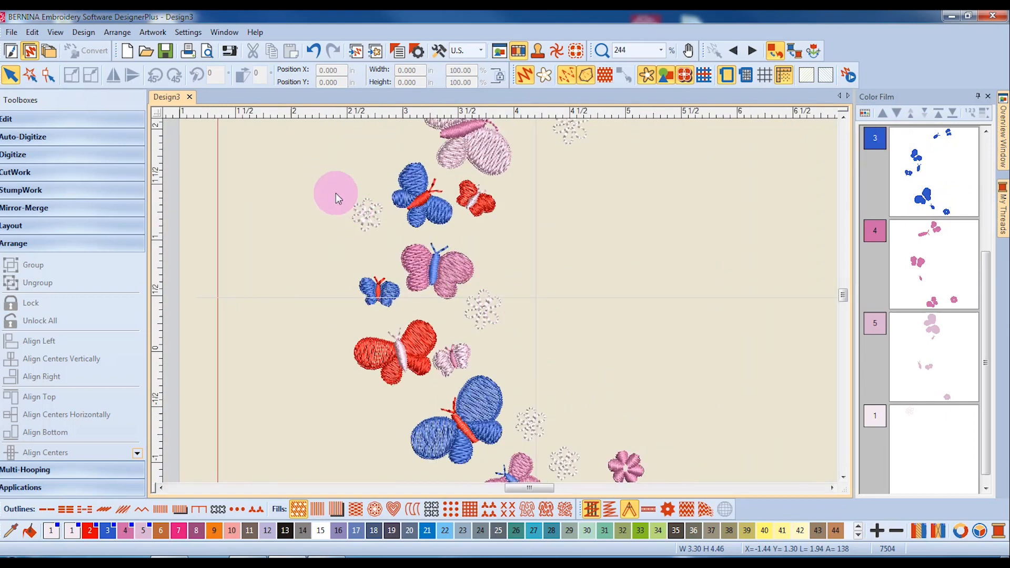
Select the small white flowers beside the butterflies and group them
click(367, 212)
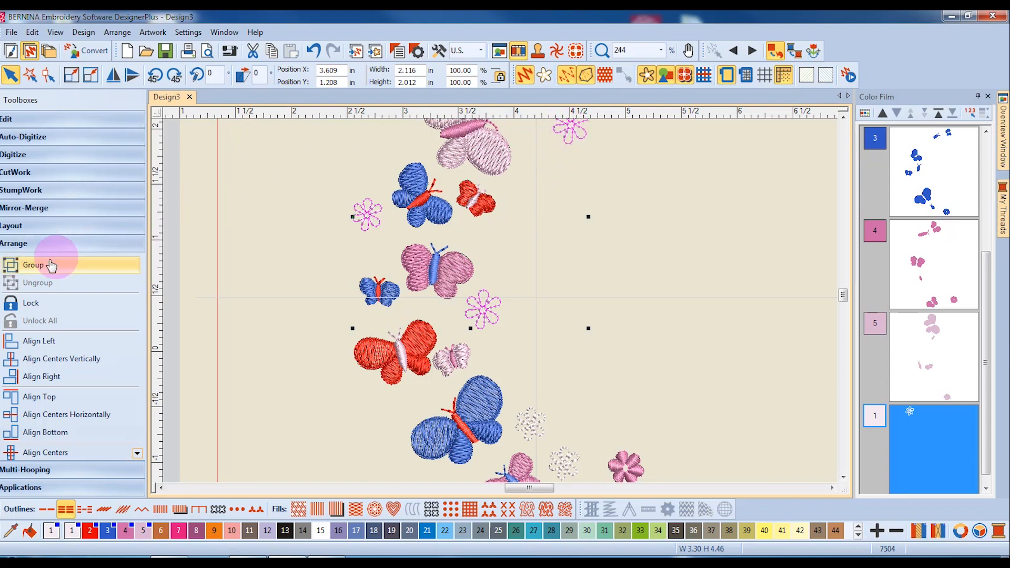
click(33, 265)
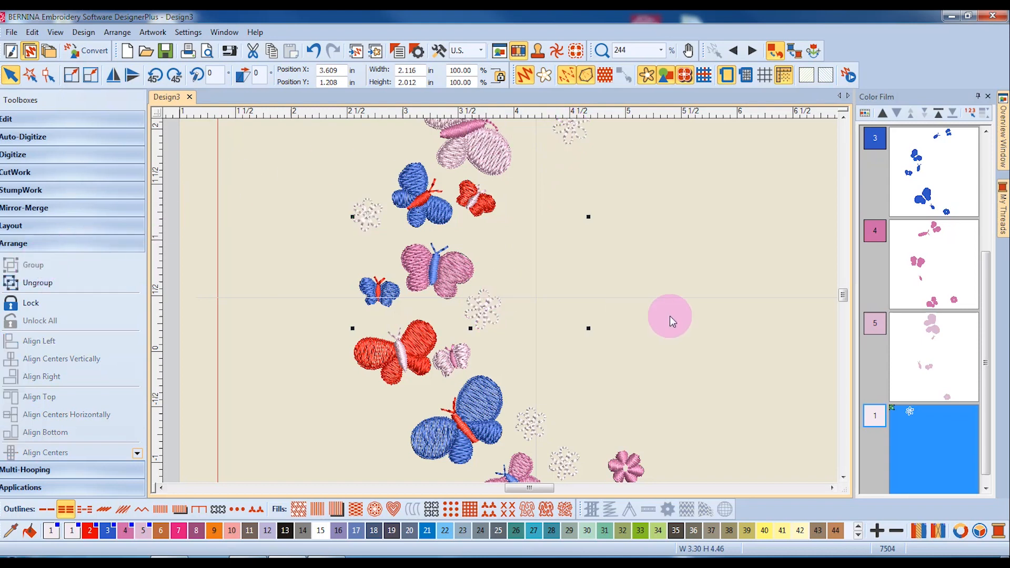